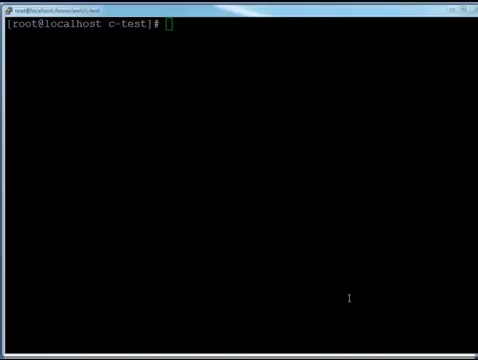
# Open array.c in vi from the bash prompt
pyautogui.write('vi a')
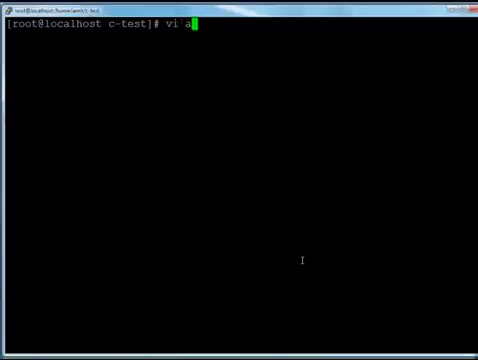
pyautogui.press('Return')
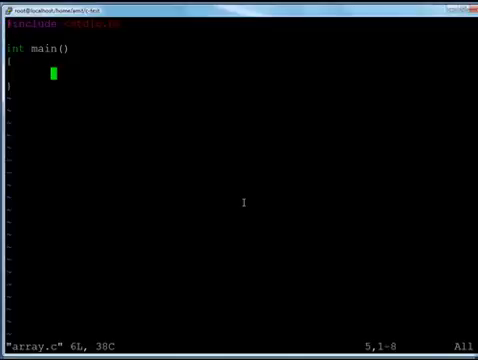
# Inside main(), declare 'int numbers[20];' and continue inserting on the next line
pyautogui.press('i')
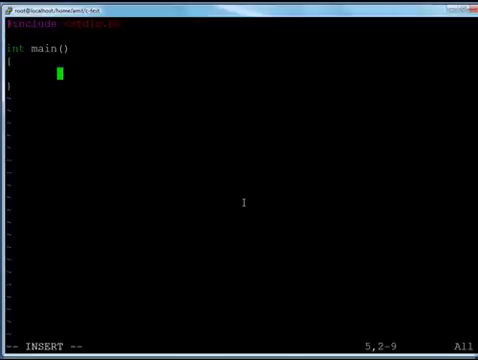
pyautogui.write('int')
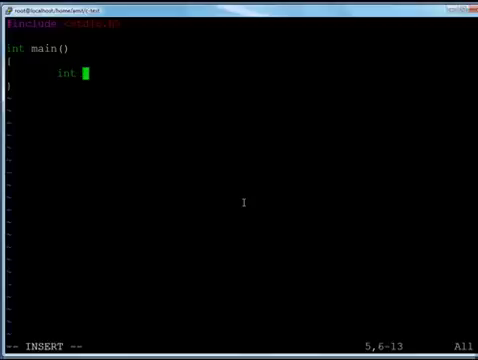
pyautogui.write('numbers[10')
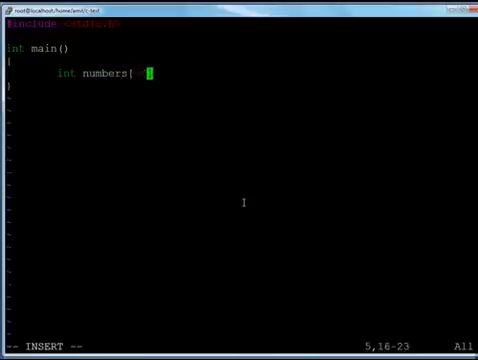
pyautogui.write('20];')
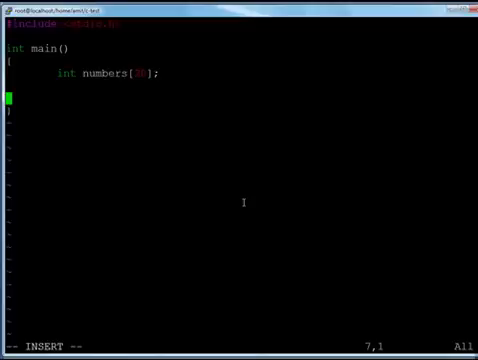
pyautogui.write('i')
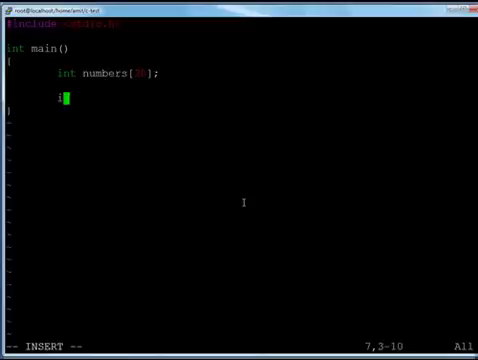
# Declare a second array 'int val[4] = { 0, 3, 4, 5 }' below numbers
pyautogui.write('nt val[')
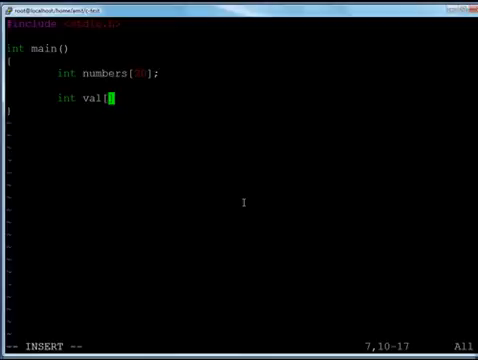
pyautogui.write('4] =')
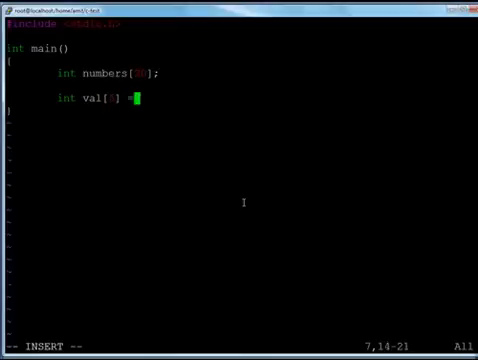
pyautogui.write('{')
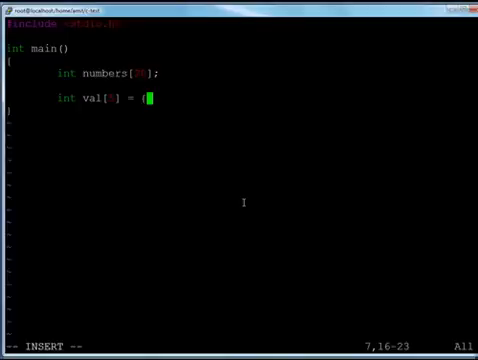
pyautogui.write('" "')
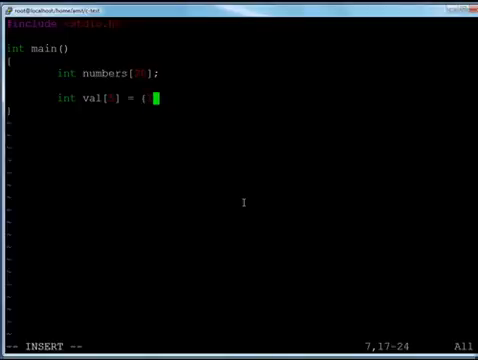
pyautogui.write('0')
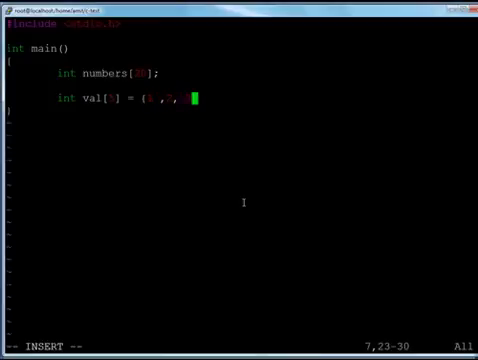
pyautogui.write('3, 4,')
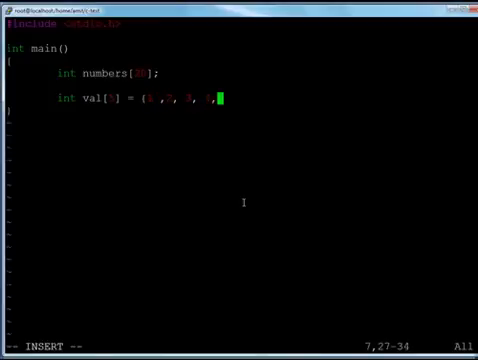
pyautogui.write(',')
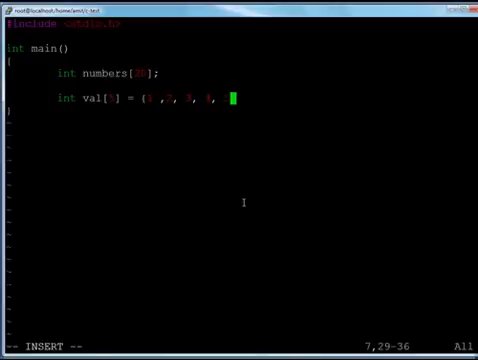
pyautogui.write('5};')
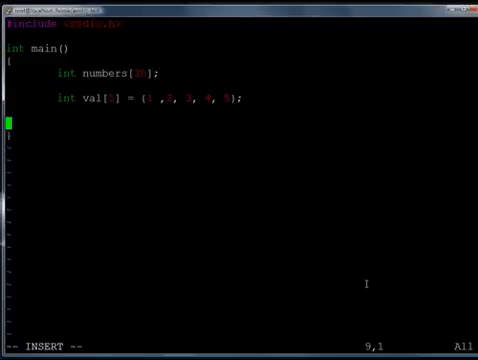
# Add the loop header 'for (i=0; i< 5 ; i++)' below the val array
pyautogui.write('for')
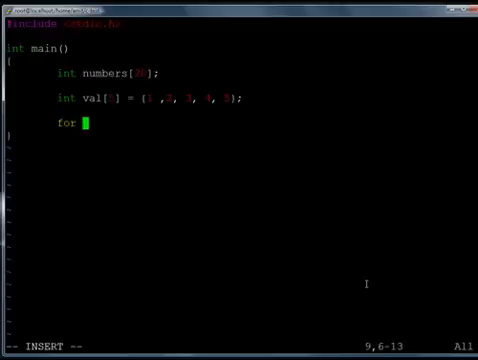
pyautogui.write('(i=')
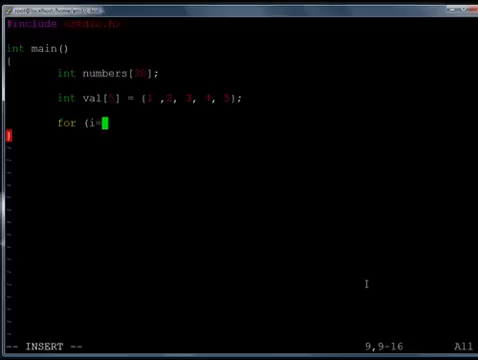
pyautogui.write('0;')
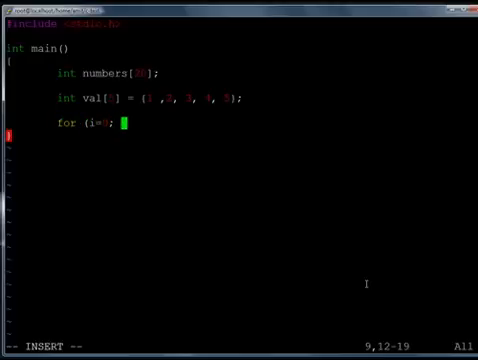
pyautogui.write('i<')
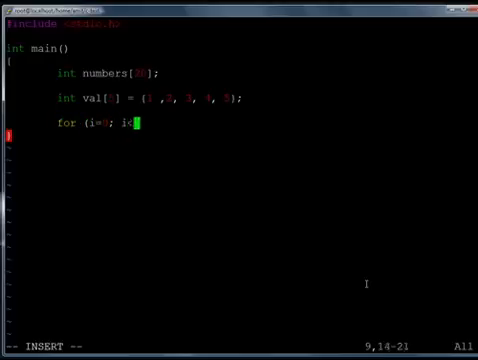
pyautogui.write('" "')
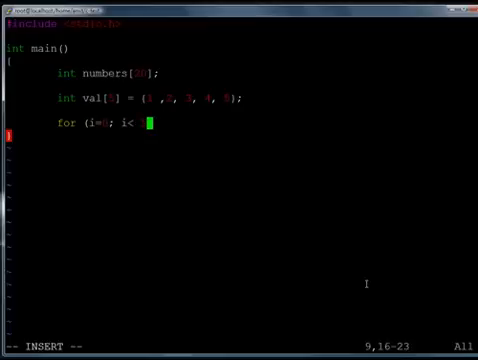
pyautogui.write('5 ;')
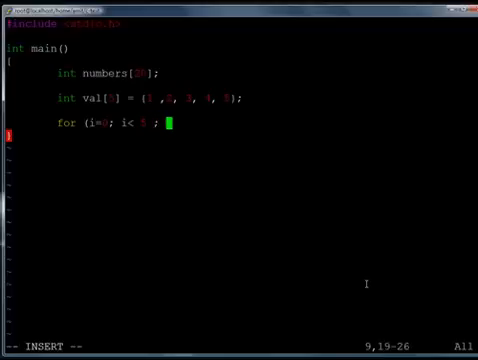
pyautogui.write('i++)')
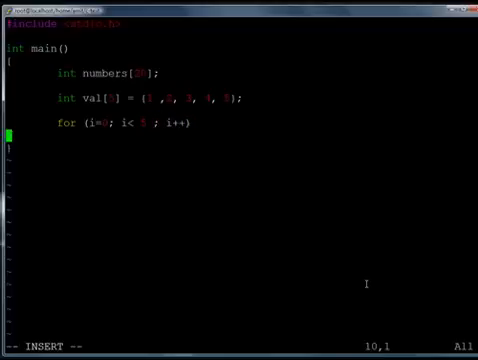
# Make the loop body printf the index and val[i] with a '%d ... val is %d\n' format
pyautogui.write('pr')
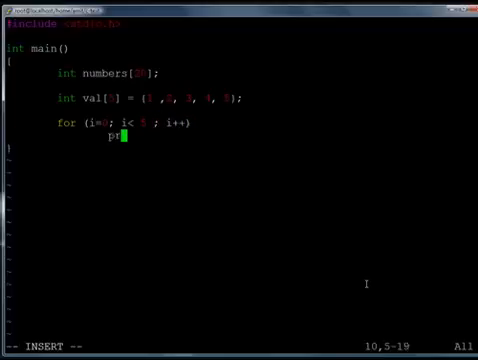
pyautogui.write('intf("at index %d')
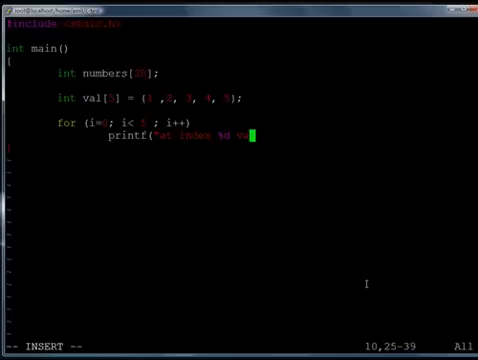
pyautogui.write('val is %d')
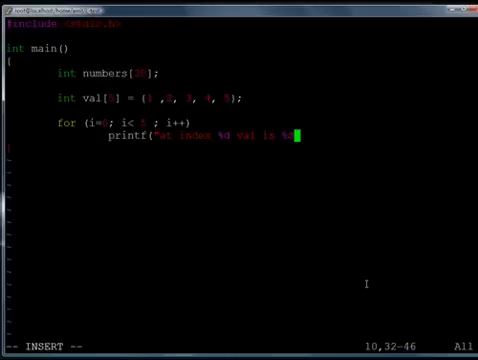
pyautogui.write('d \\n"')
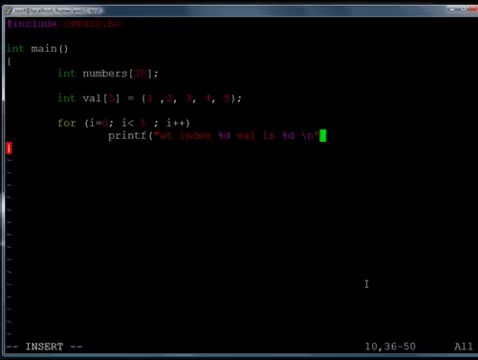
pyautogui.write(',')
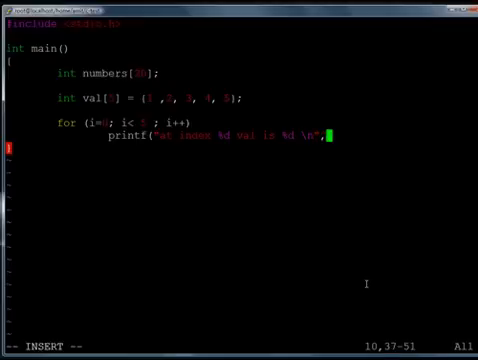
pyautogui.write(',i,')
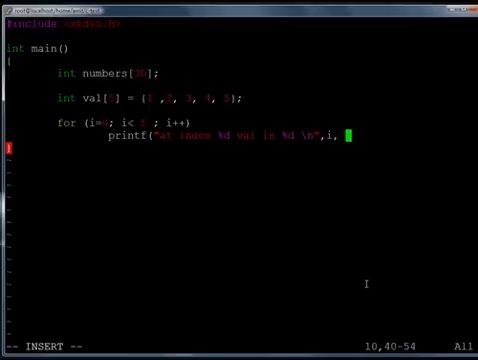
pyautogui.write('val[]')
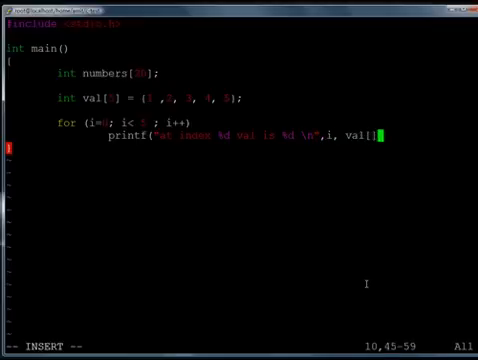
pyautogui.write('i')
pyautogui.click(140, 122)
pyautogui.write(' {')
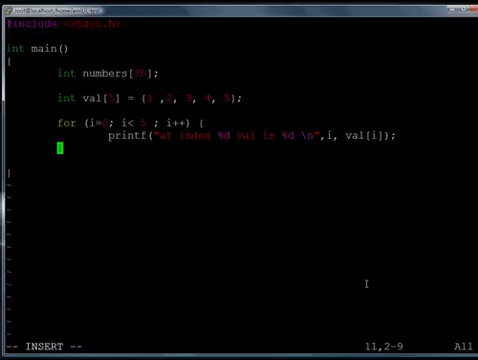
pyautogui.write('iin')
pyautogui.write('g')
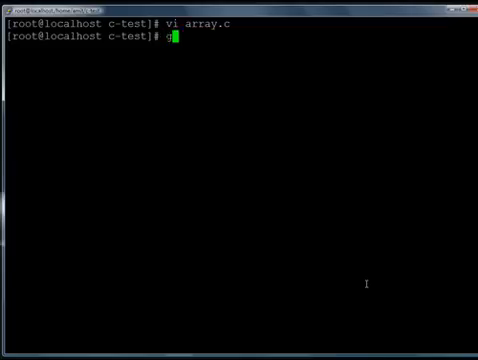
# Compile array.c with gcc and run ./a.out to print each index with its value
pyautogui.write('cc array.c')
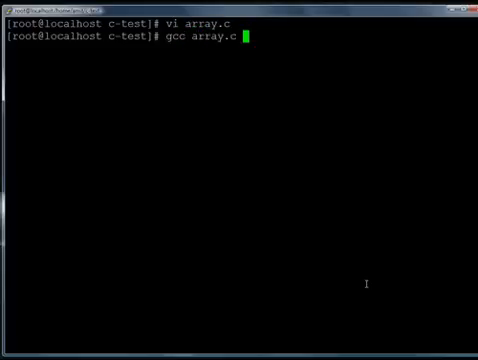
pyautogui.press('Return')
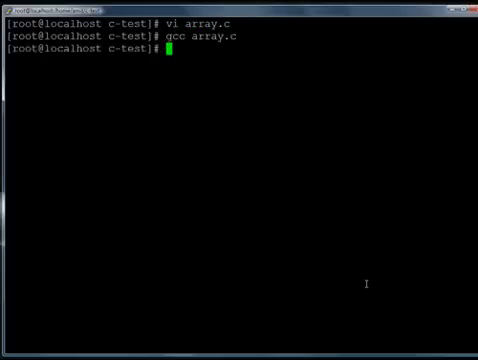
pyautogui.write('./a.out')
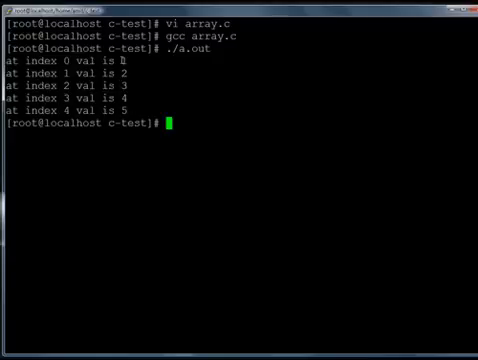
pyautogui.write('./a.out')
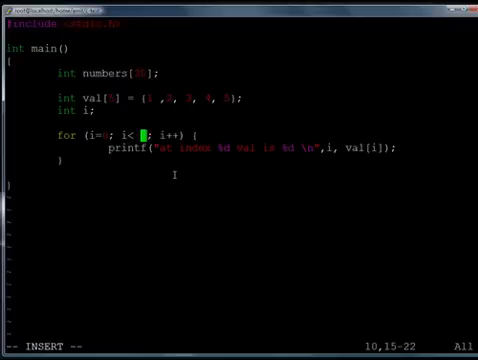
# Replace the loop limit 5 with sizeof(val)/sizeof(int)
pyautogui.write('sizeof(')
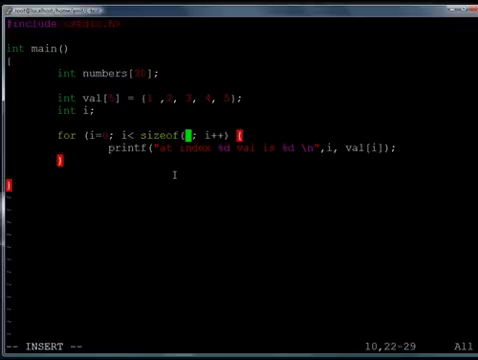
pyautogui.write('val)')
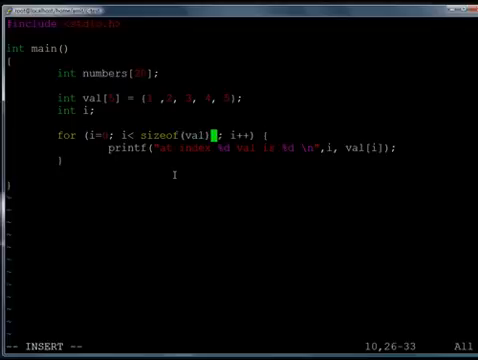
pyautogui.write('/')
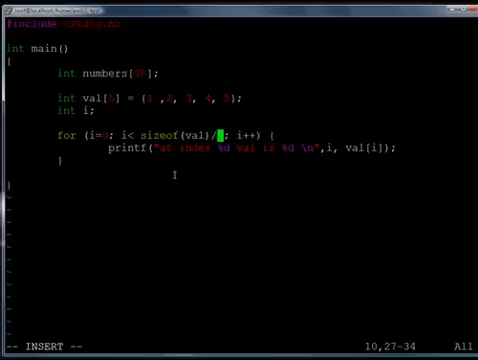
pyautogui.write('sizeof(int))')
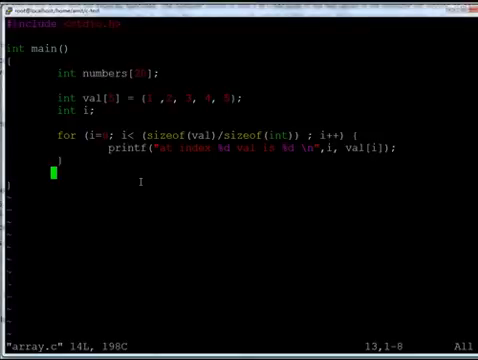
# After the loop, declare 'int two_d_array[2][3];' on a new line
pyautogui.press('i')
pyautogui.write('int ')
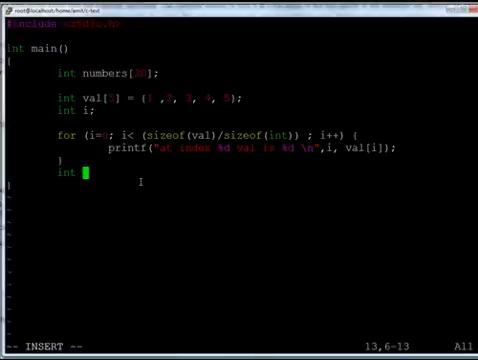
pyautogui.write('two_d')
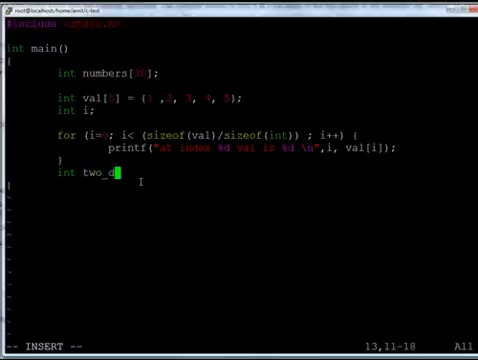
pyautogui.write('_array[')
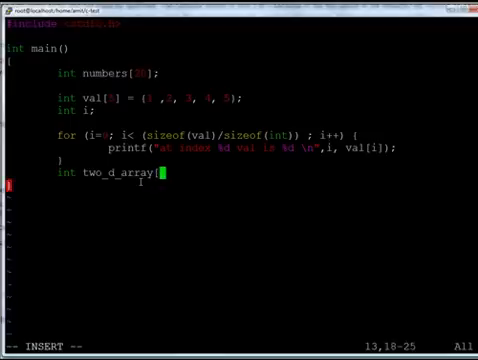
pyautogui.write('[];')
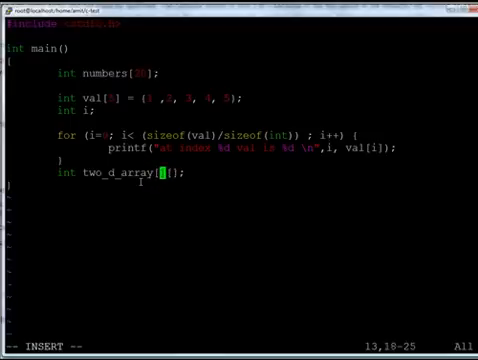
pyautogui.write('2][')
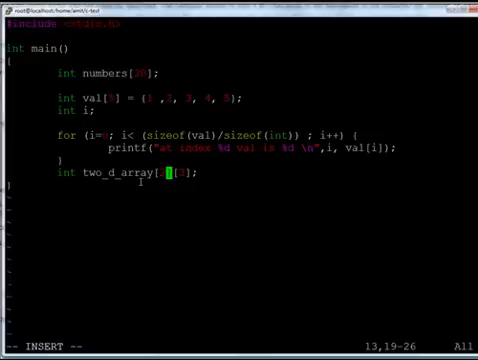
pyautogui.write('3')
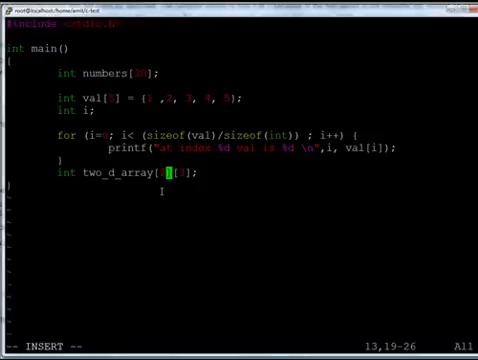
pyautogui.write('];')
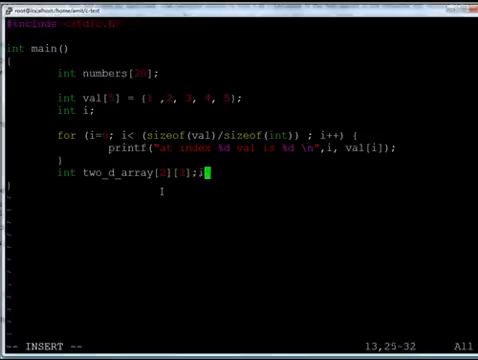
# Give two_d_array an initializer '= {' with the first row, then a second row {4, 5, 6} on its own line
pyautogui.write('= {')
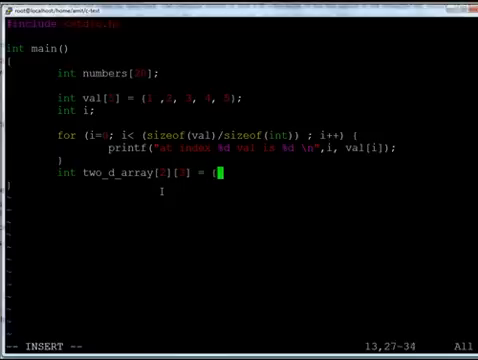
pyautogui.write('(')
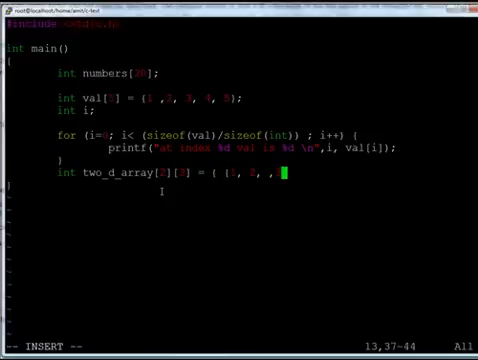
pyautogui.write('1')
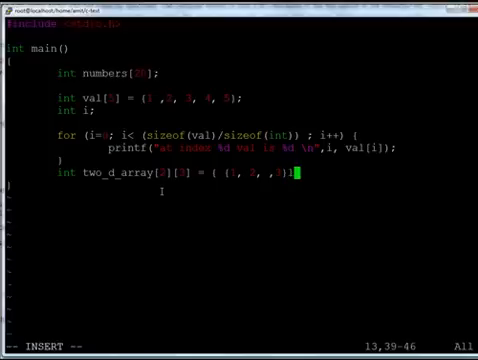
pyautogui.press('BackSpace')
pyautogui.write(',')
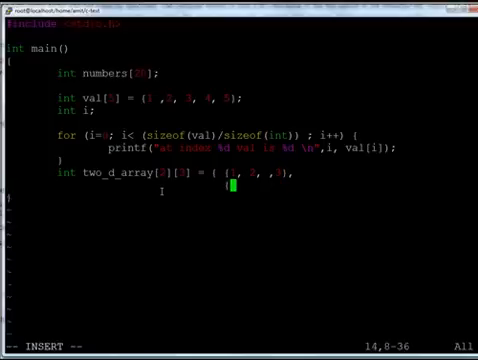
pyautogui.write('{4,')
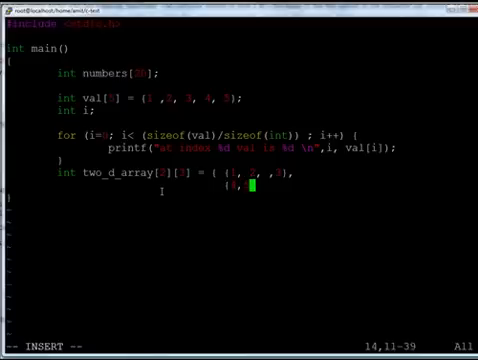
pyautogui.write('6,')
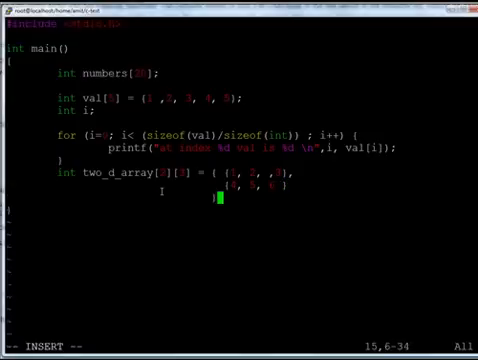
pyautogui.press('Left')
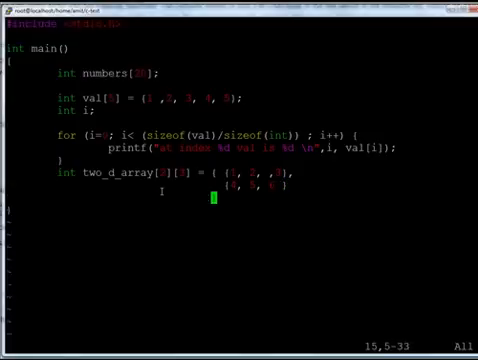